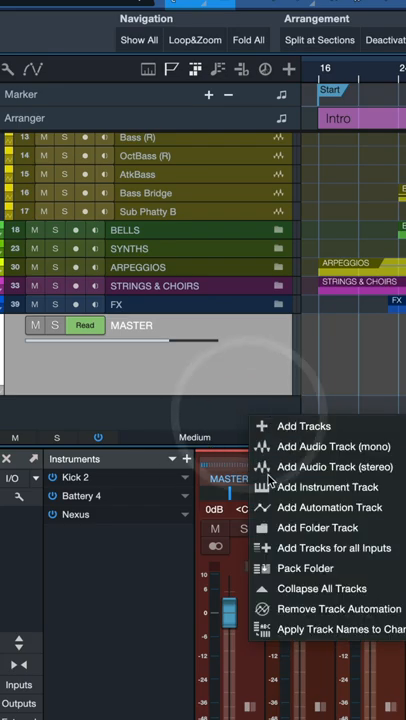
mouse_move(335, 467)
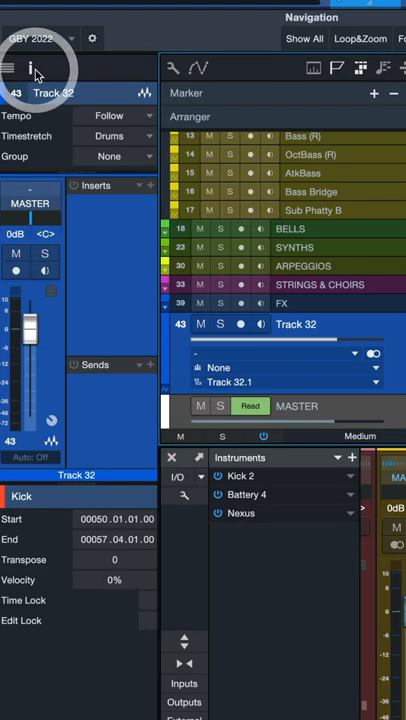
- Route Track 32's input from the DistHats bus, arm it, and record a new audio clip
left_click(45, 190)
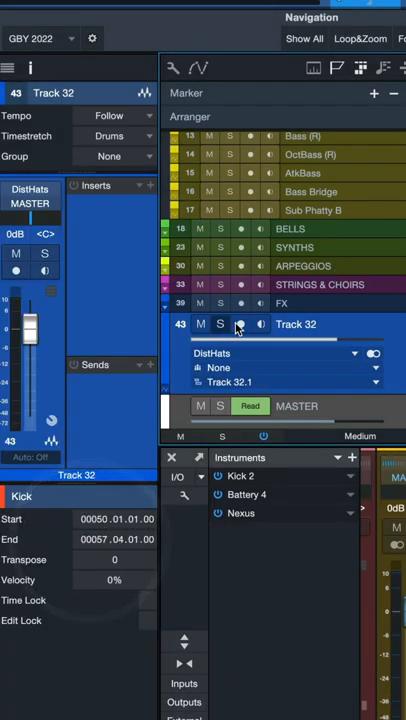
left_click(240, 324)
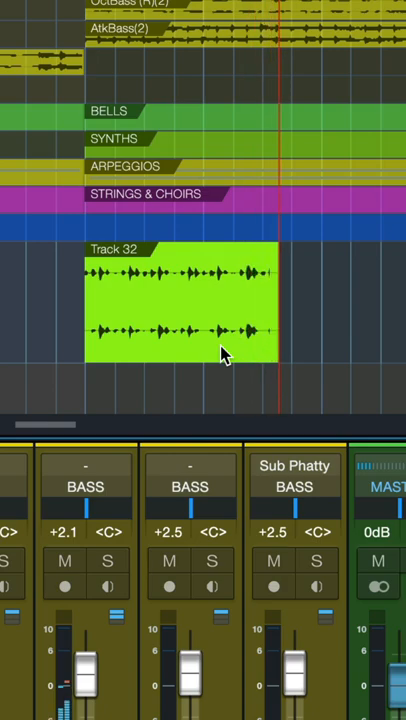
left_click(180, 305)
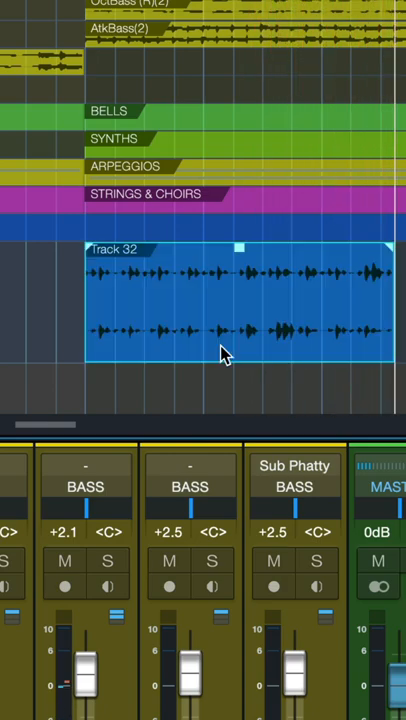